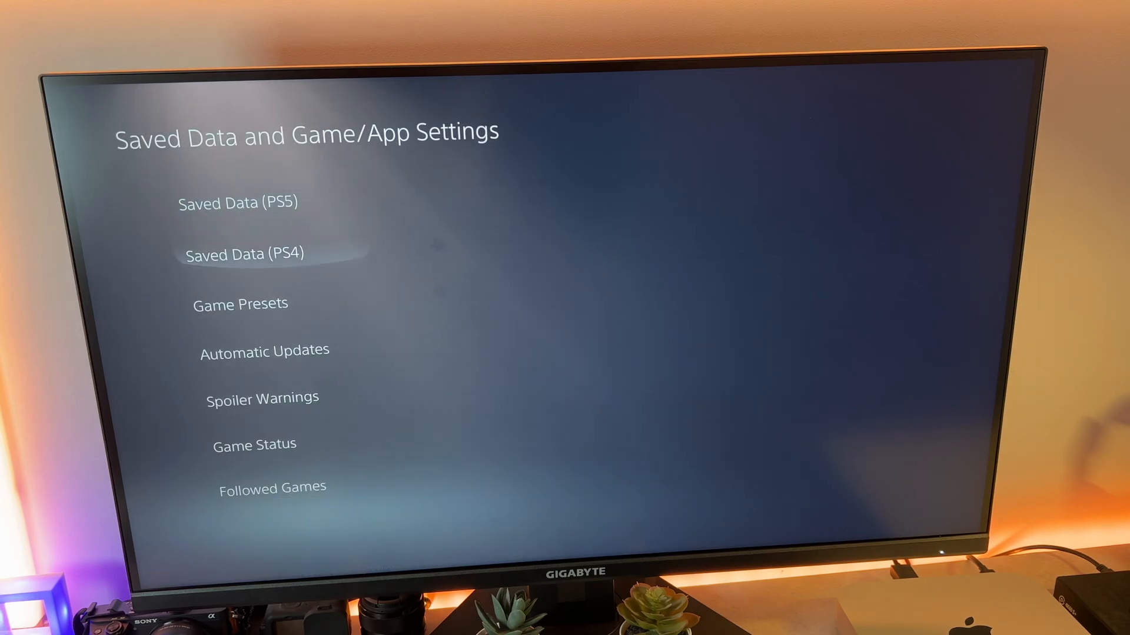
Set Game Presets to Performance Mode under Saved Data and Game/App Settings
click(240, 304)
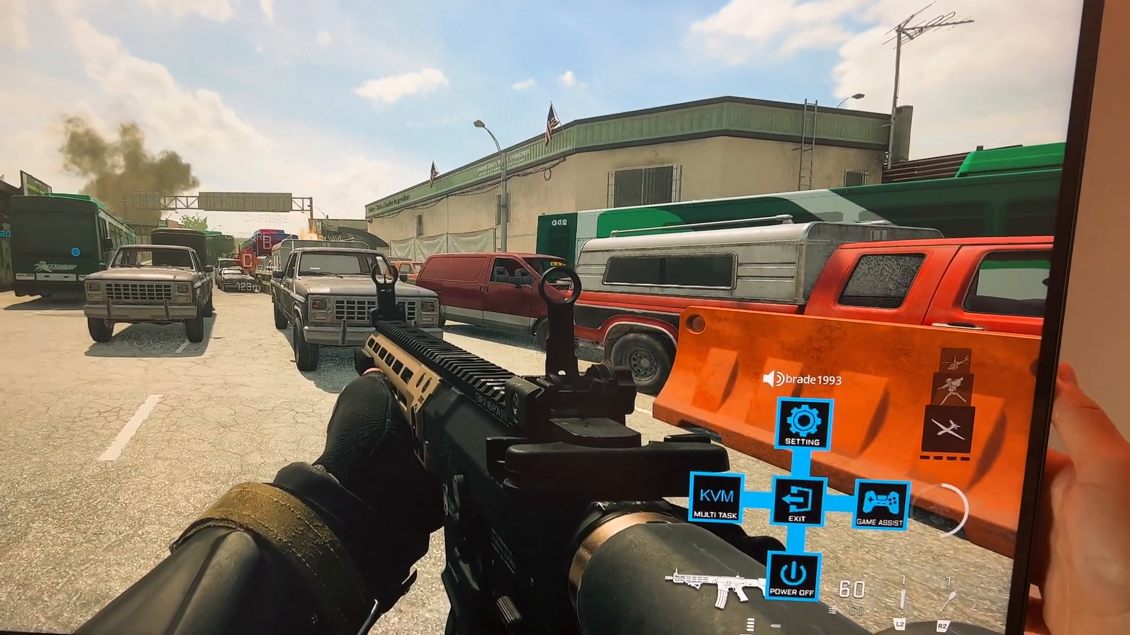
Open the monitor's Gaming settings page showing 3840x2160 at 120Hz with FreeSync Premium Pro
click(799, 424)
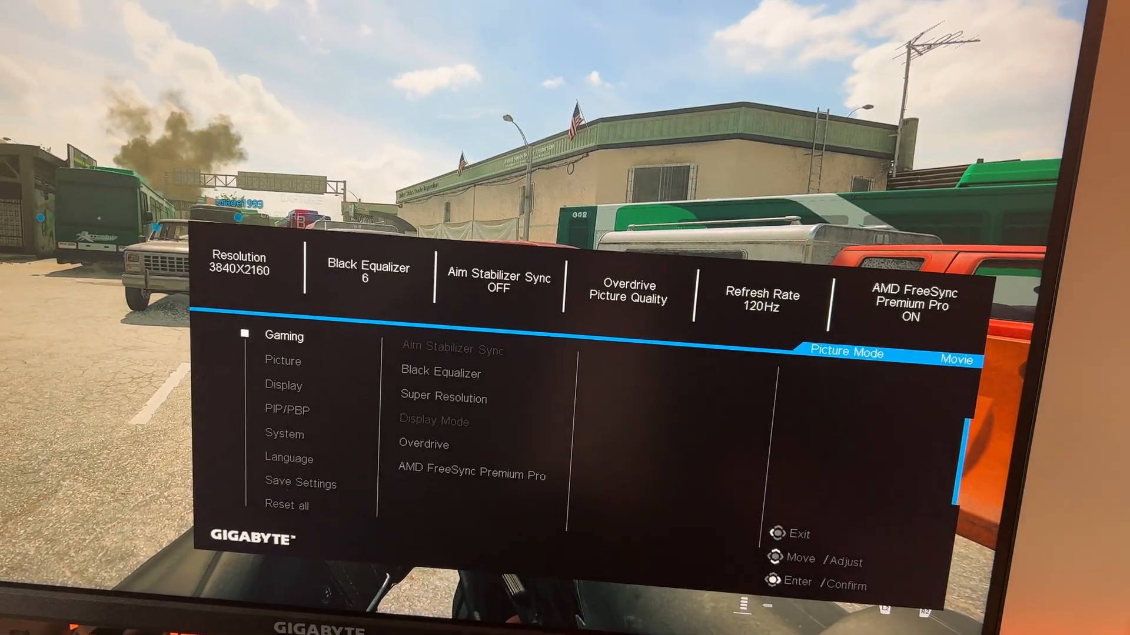